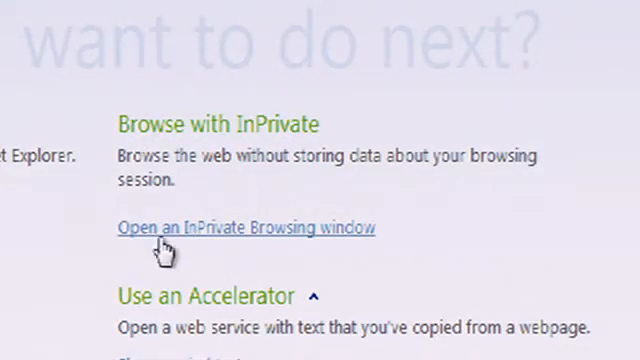
mouse_move(185, 235)
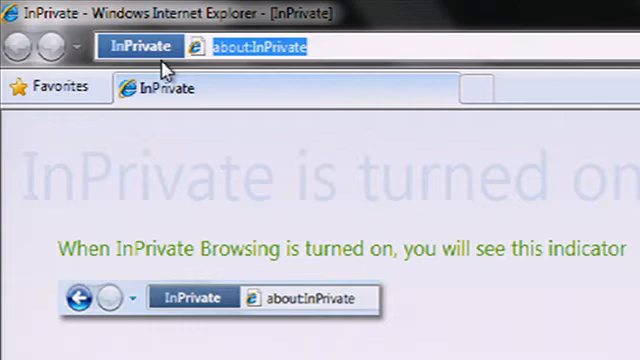
text(ww)
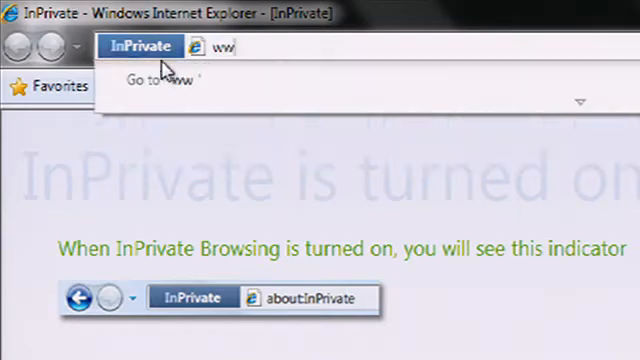